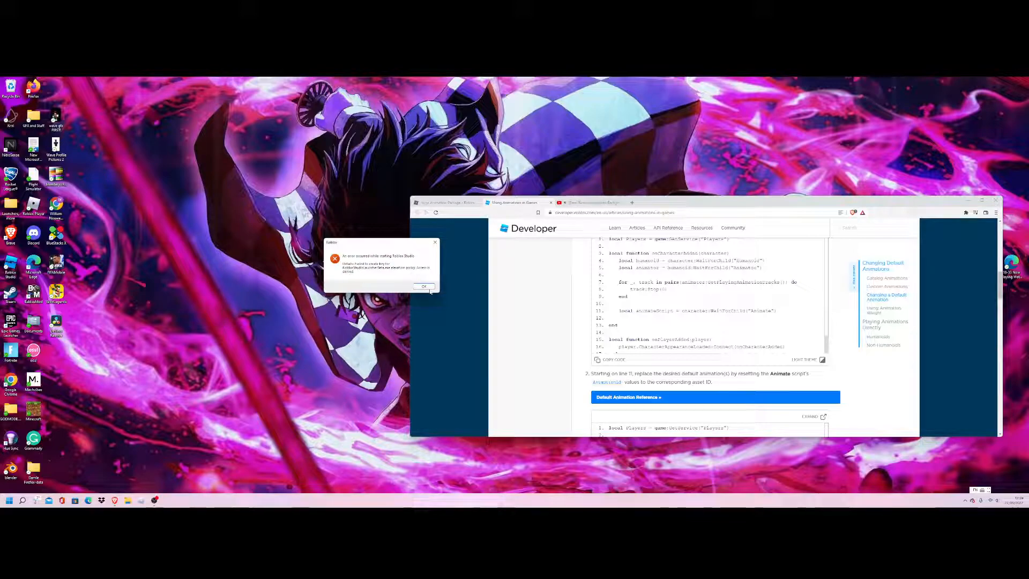
Dismiss the Roblox Studio failed-to-start error dialog with OK.
left_click(424, 286)
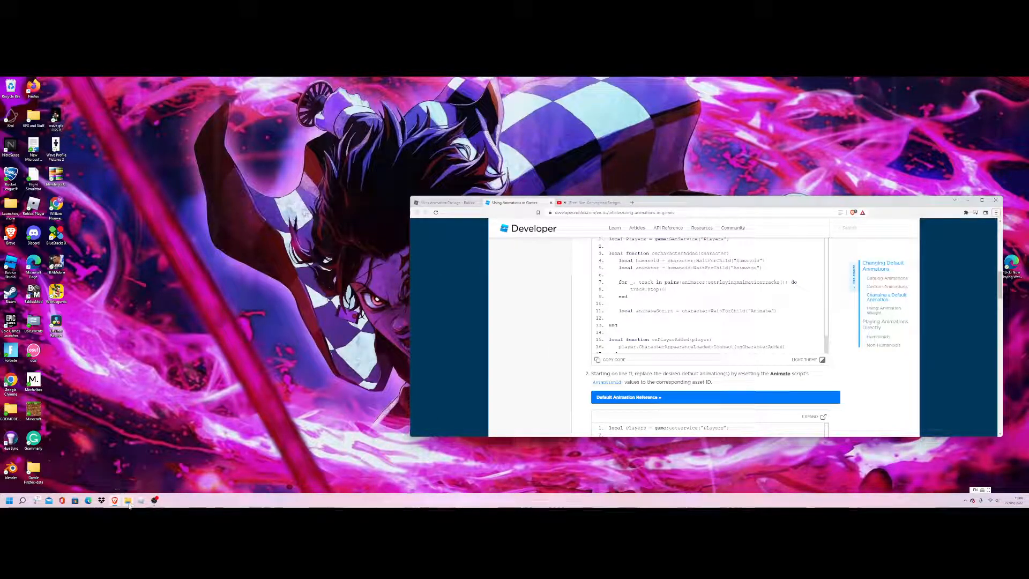
Launch File Explorer from the taskbar and go to the Downloads folder.
left_click(128, 501)
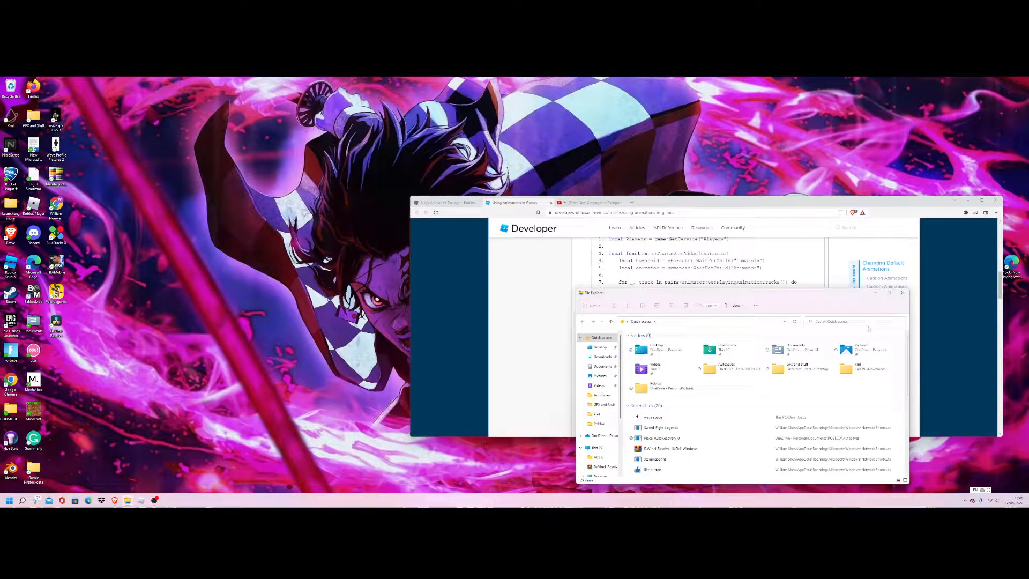
left_click(602, 357)
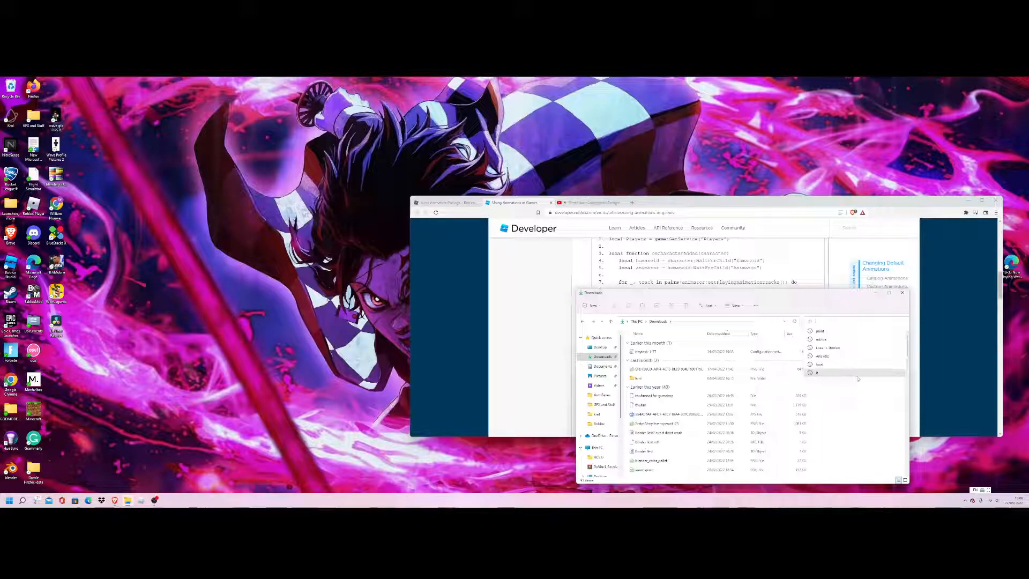
Enter 'Roblox' in the Downloads search box.
type("Roblox")
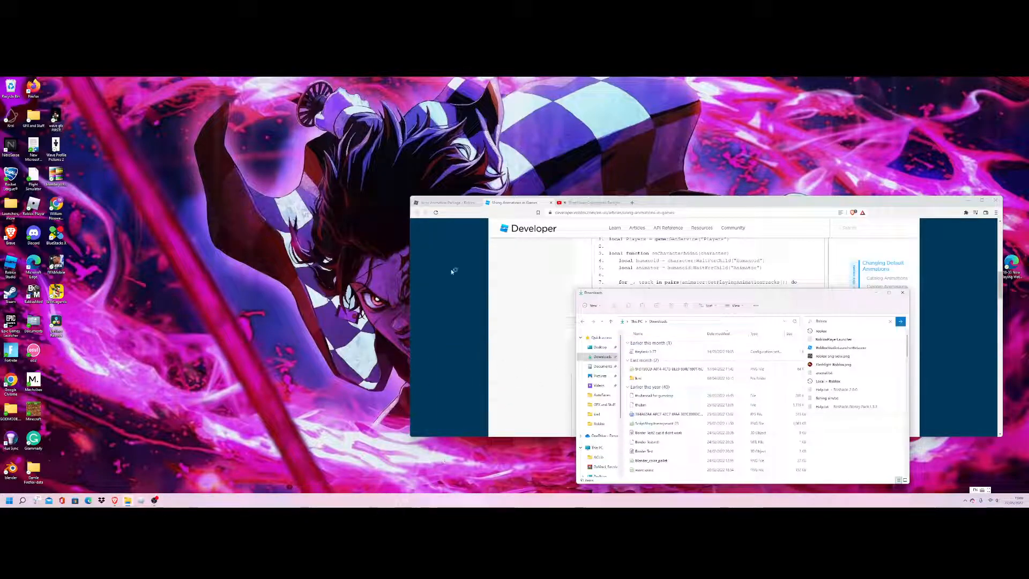
mouse_move(482, 324)
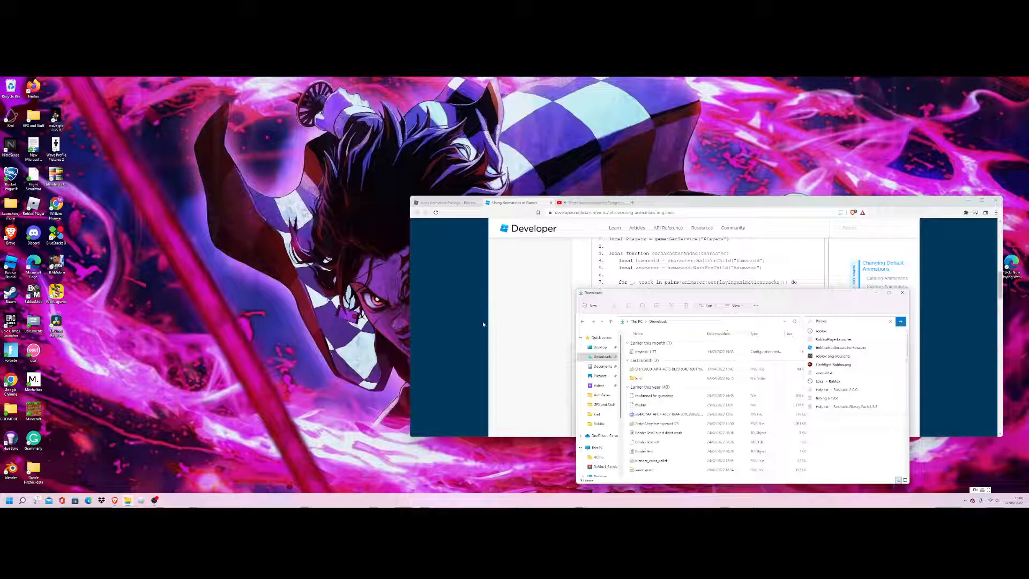